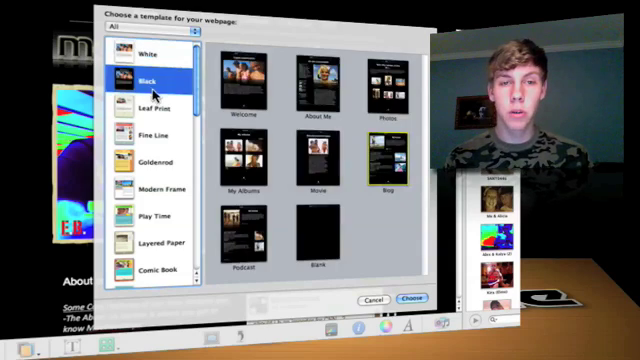
Choose the Black theme and look through the other templates in the chooser
{"action": "left_click", "coordinate": [152, 160]}
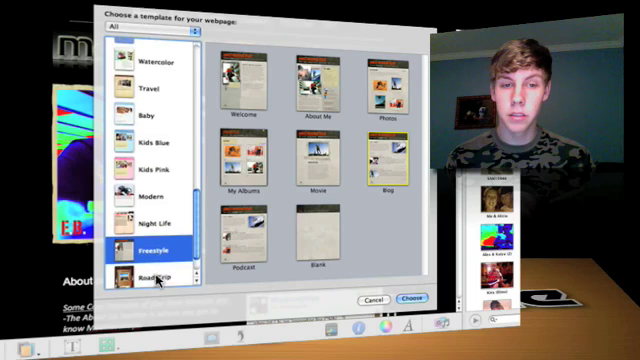
{"action": "scroll", "scroll_direction": "down", "scroll_amount": 3}
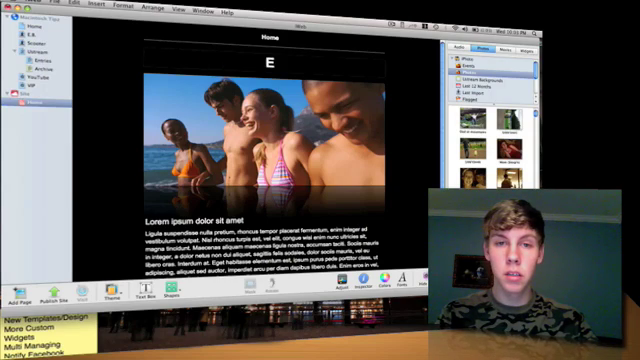
Begin replacing the page heading with 'Welcome'
{"action": "type", "text": "Welcome"}
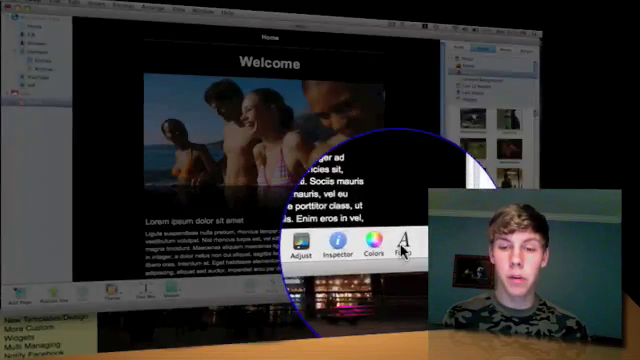
{"action": "left_click", "coordinate": [404, 252]}
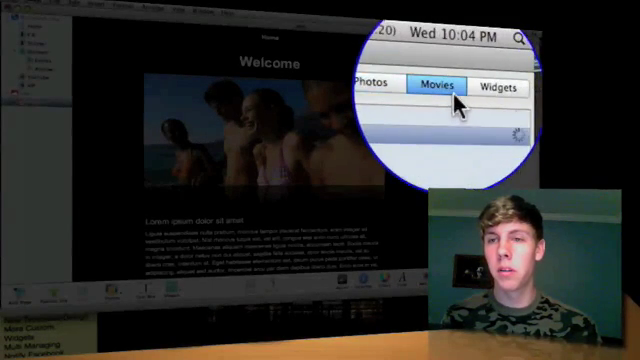
Browse the Movies section of the Media browser before swapping in the dog photo
{"action": "left_click", "coordinate": [496, 88]}
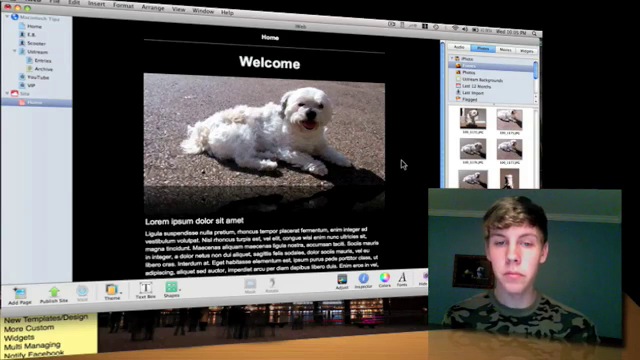
{"action": "scroll", "scroll_direction": "down", "scroll_amount": 3}
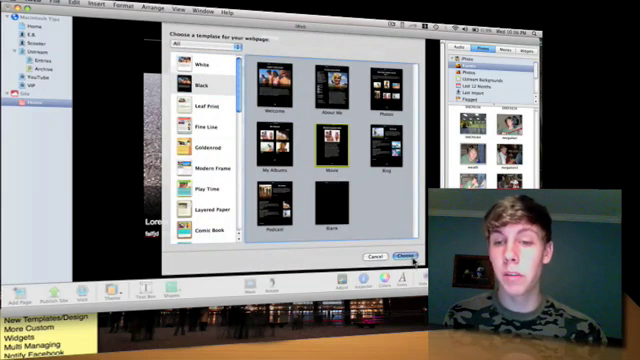
Pick a page layout from the Black theme for the new page
{"action": "left_click", "coordinate": [408, 256]}
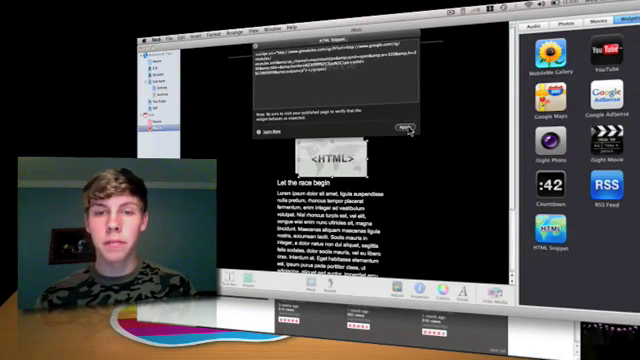
Apply the pasted YouTube embed code so the video appears in the snippet
{"action": "left_click", "coordinate": [408, 124]}
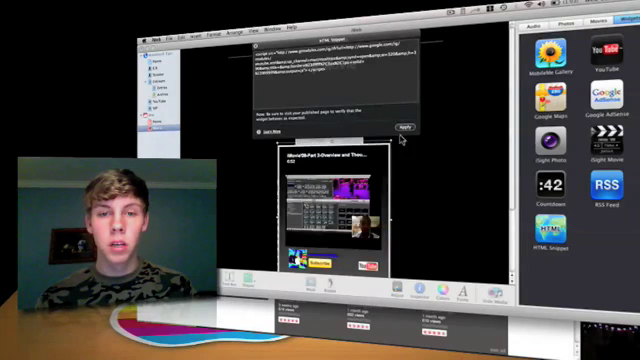
{"action": "left_click", "coordinate": [404, 124]}
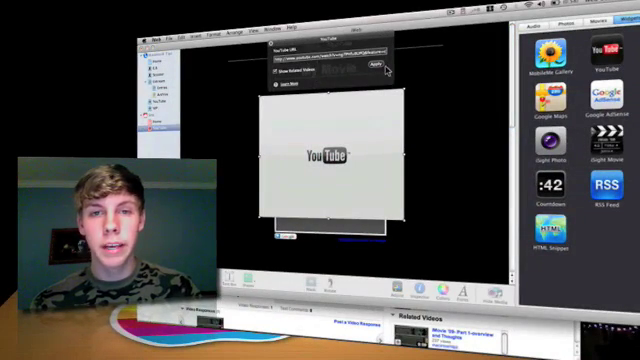
Apply the second YouTube embed code in the new HTML snippet
{"action": "left_click", "coordinate": [380, 62]}
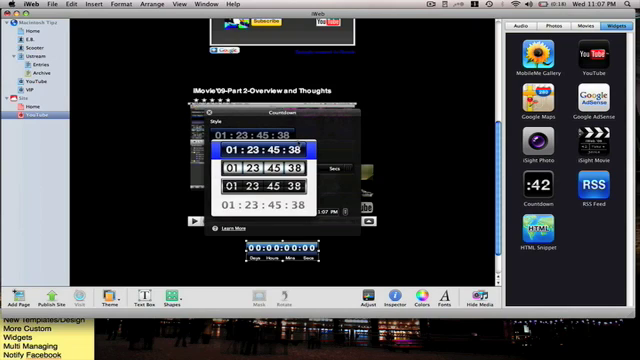
Choose a display format for the countdown widget's readout
{"action": "left_click", "coordinate": [272, 186]}
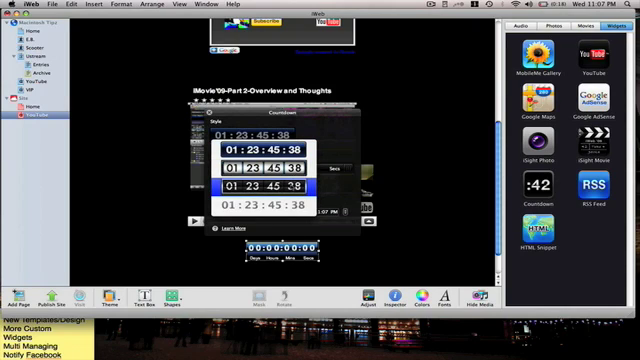